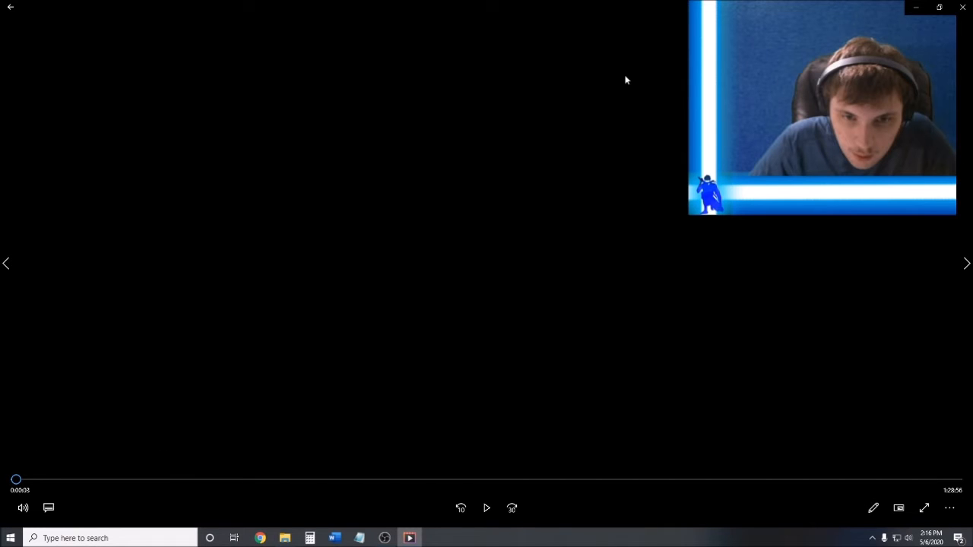
# Step: Seek the Fortnite video to about 0:20:00 and start playback
pyautogui.moveTo(15, 480); pyautogui.dragTo(227, 479)
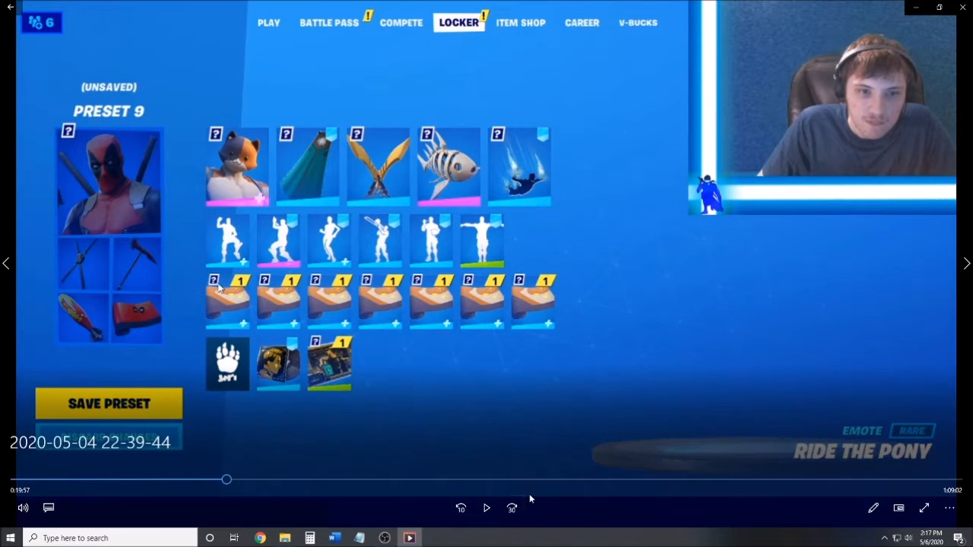
pyautogui.click(487, 508)
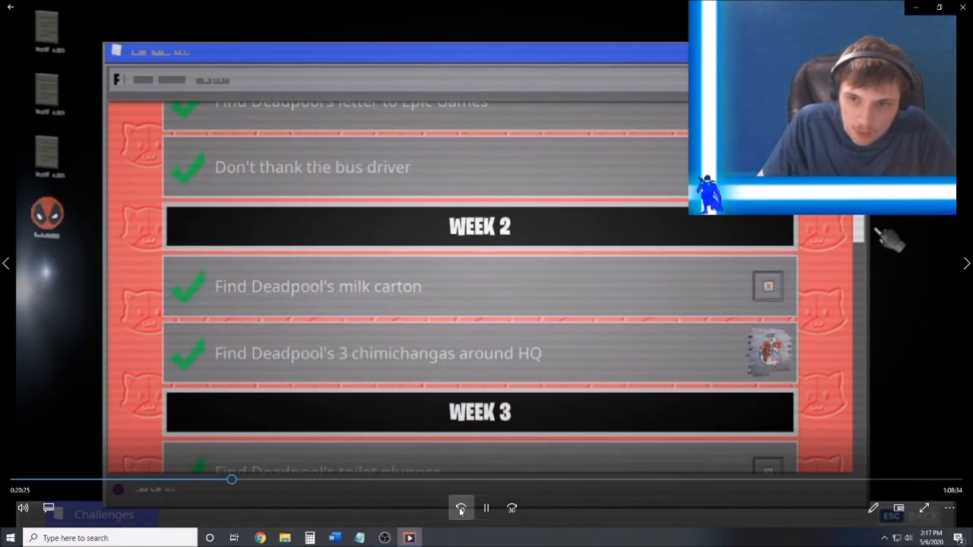
pyautogui.scroll(-3)
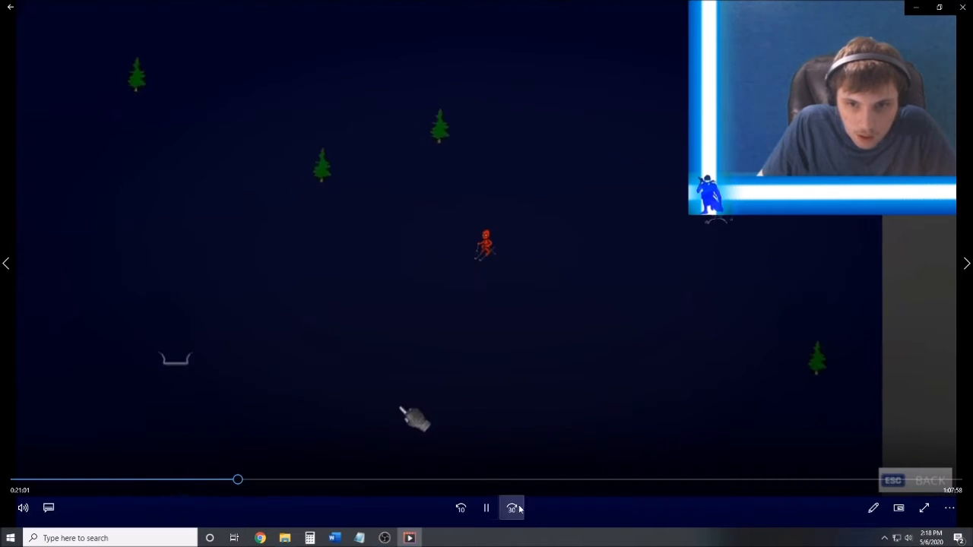
# Step: Skip forward 30 seconds toward the 1:01:04 underwater scene
pyautogui.click(512, 508)
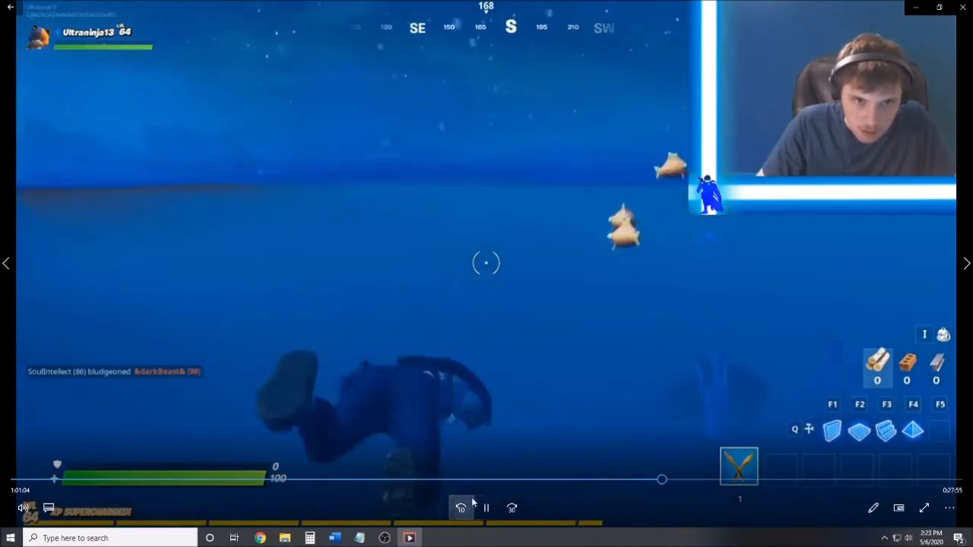
pyautogui.click(486, 508)
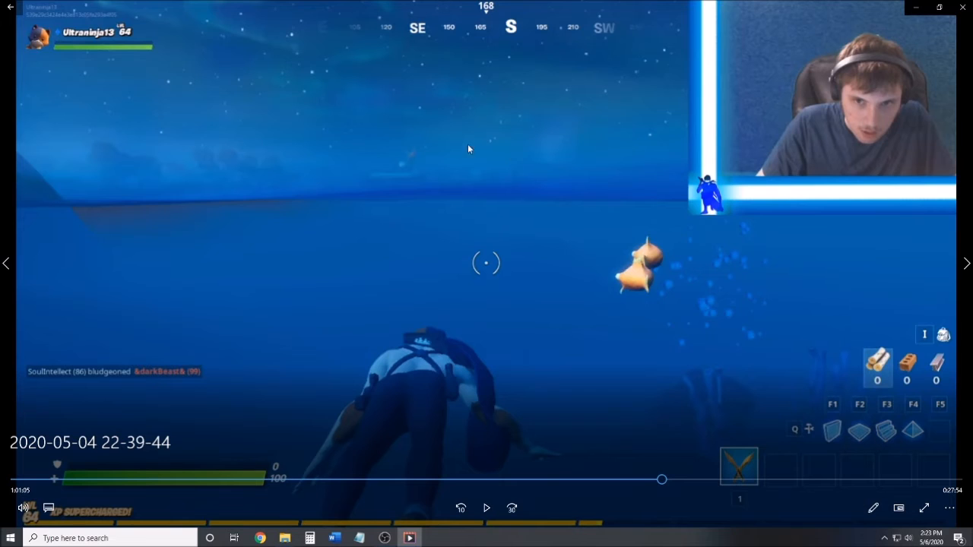
pyautogui.moveTo(411, 175)
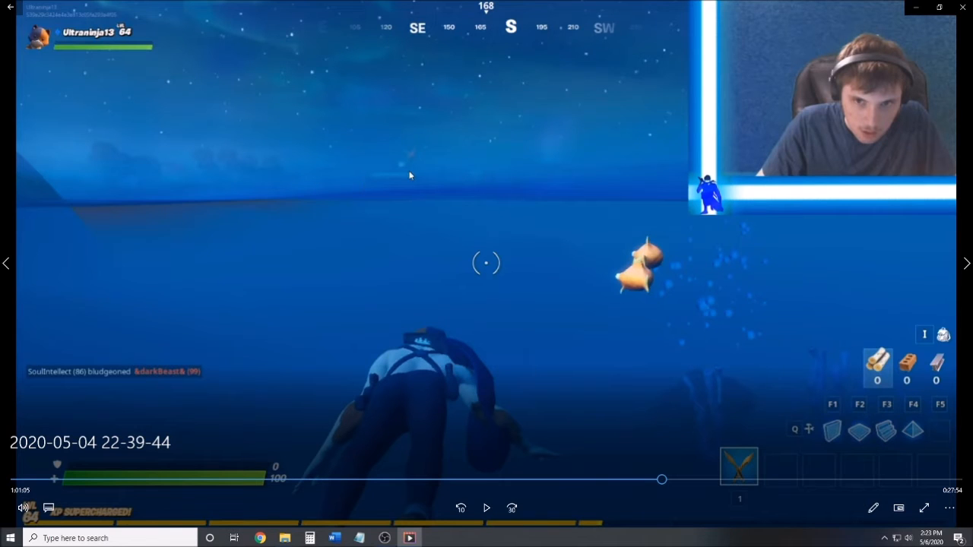
pyautogui.moveTo(803, 107)
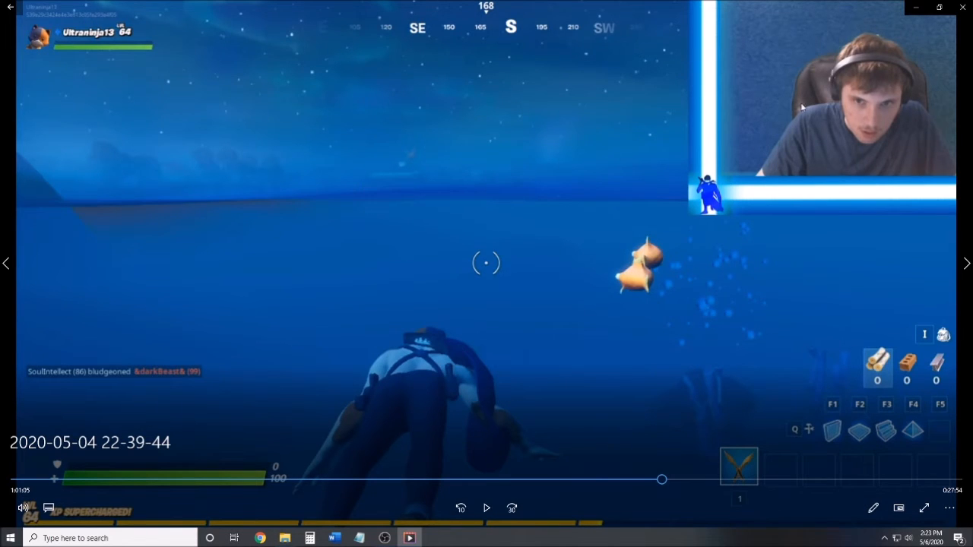
pyautogui.moveTo(791, 188)
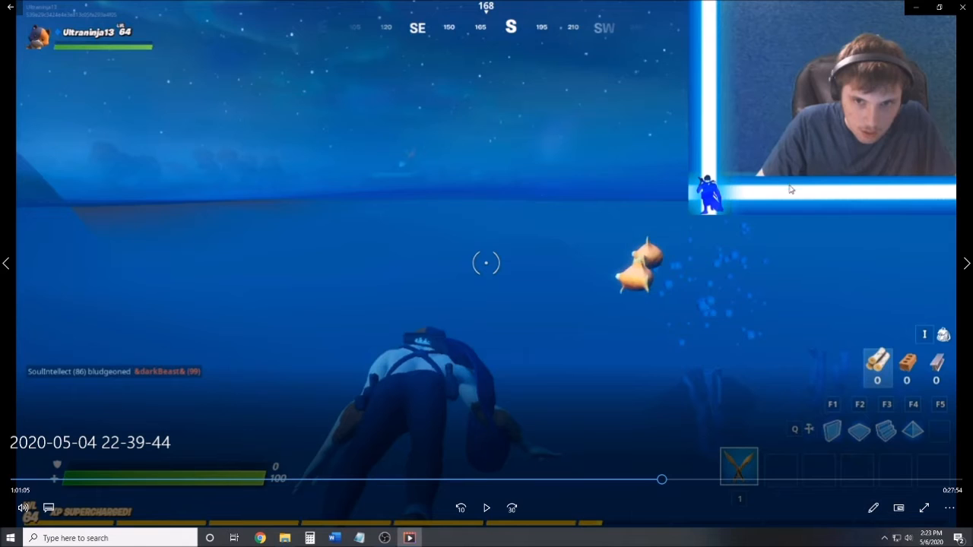
pyautogui.moveTo(644, 132)
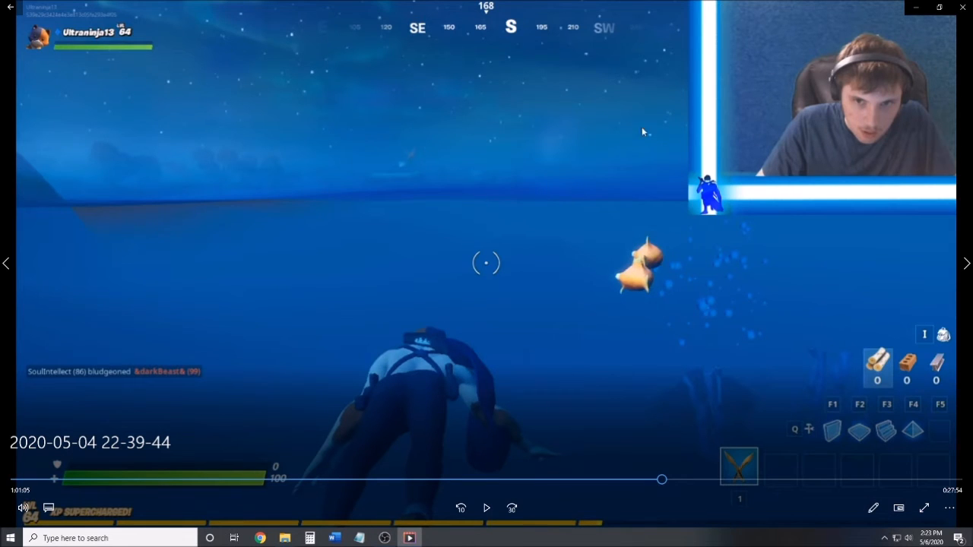
pyautogui.moveTo(295, 314)
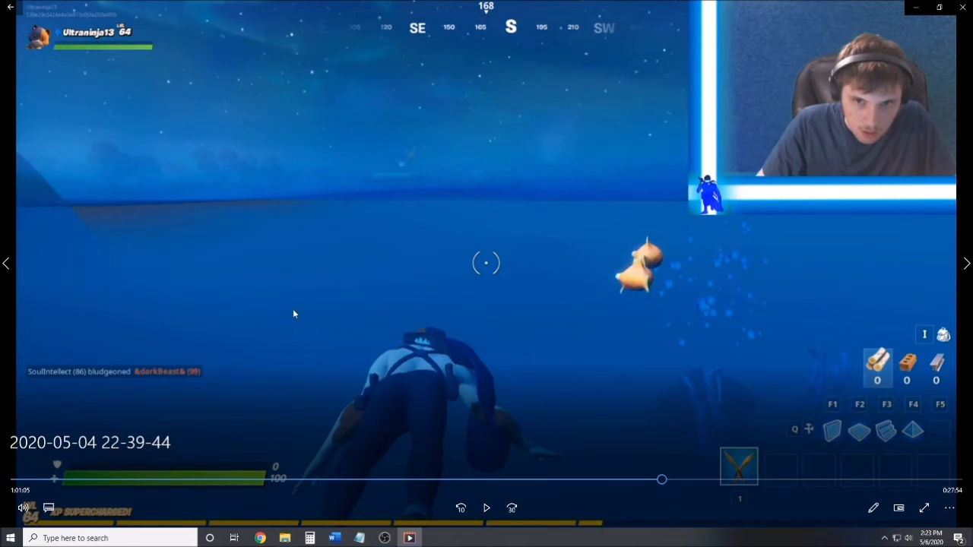
pyautogui.moveTo(485, 424)
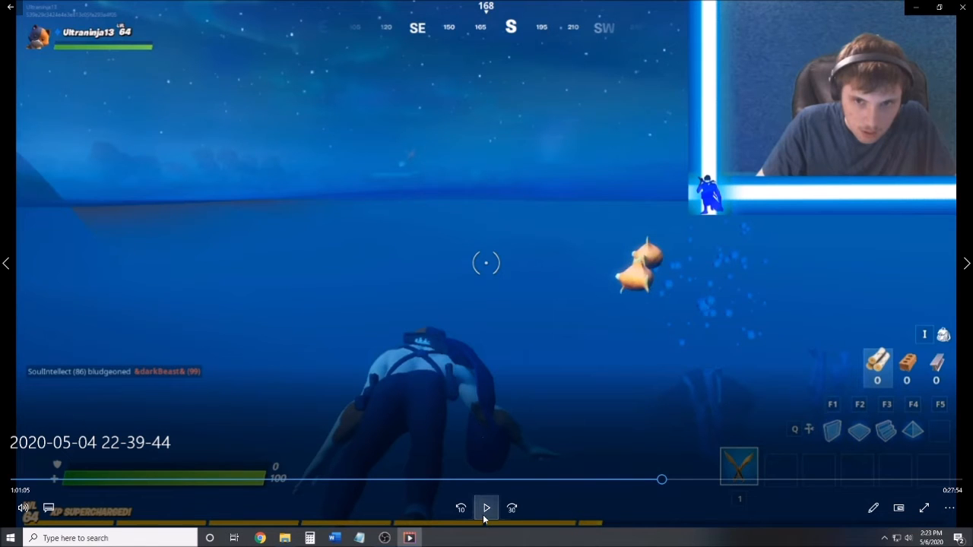
pyautogui.click(486, 508)
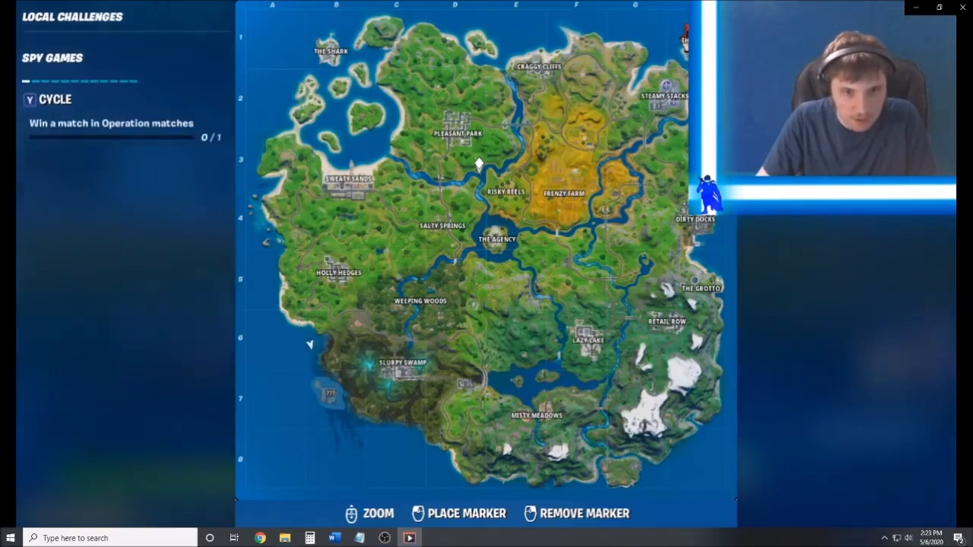
pyautogui.press('Escape')
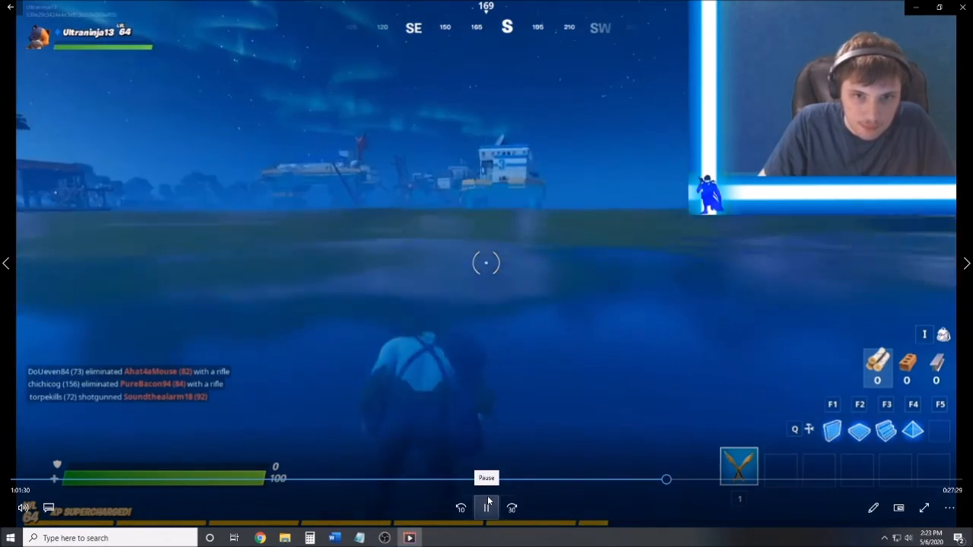
# Step: Pause the video at 1:01:31 on the shoreline facing the distant rig
pyautogui.click(486, 508)
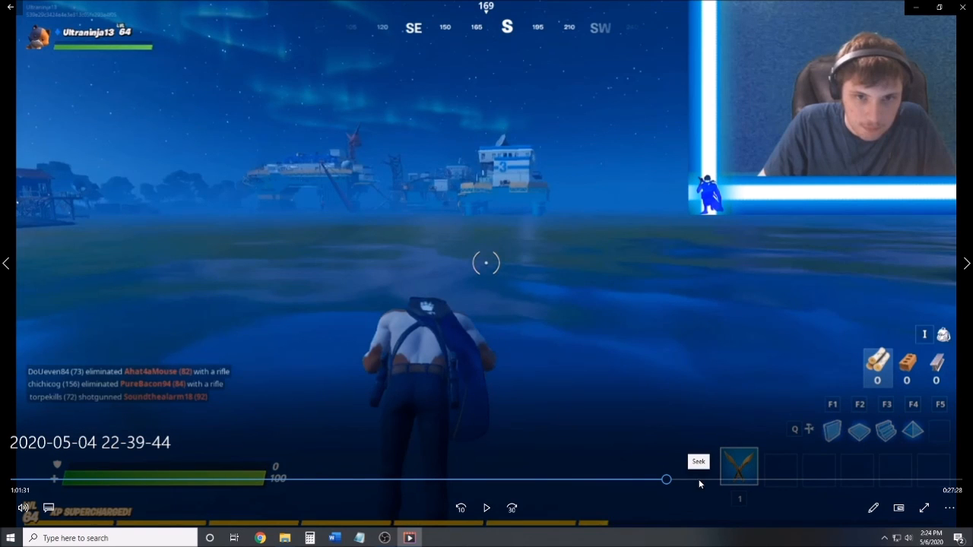
pyautogui.moveTo(405, 527)
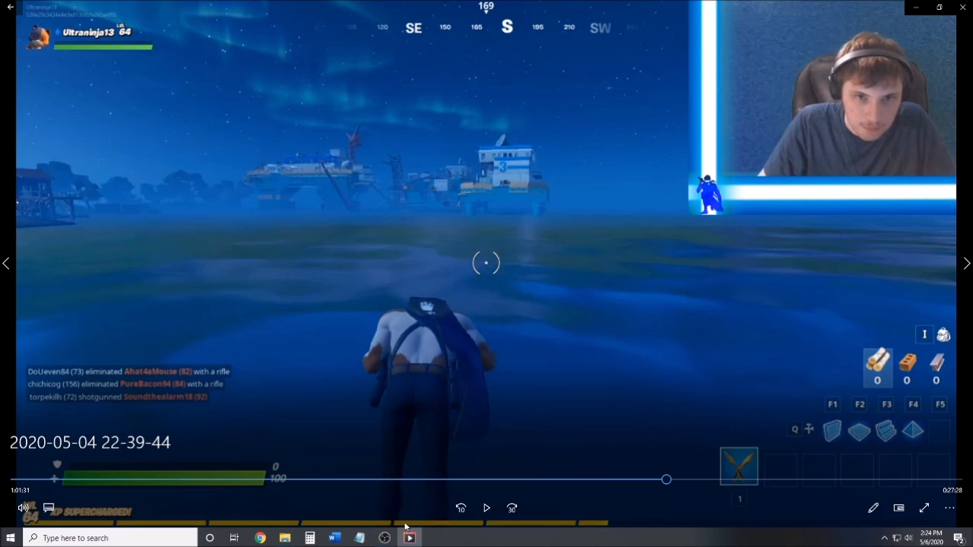